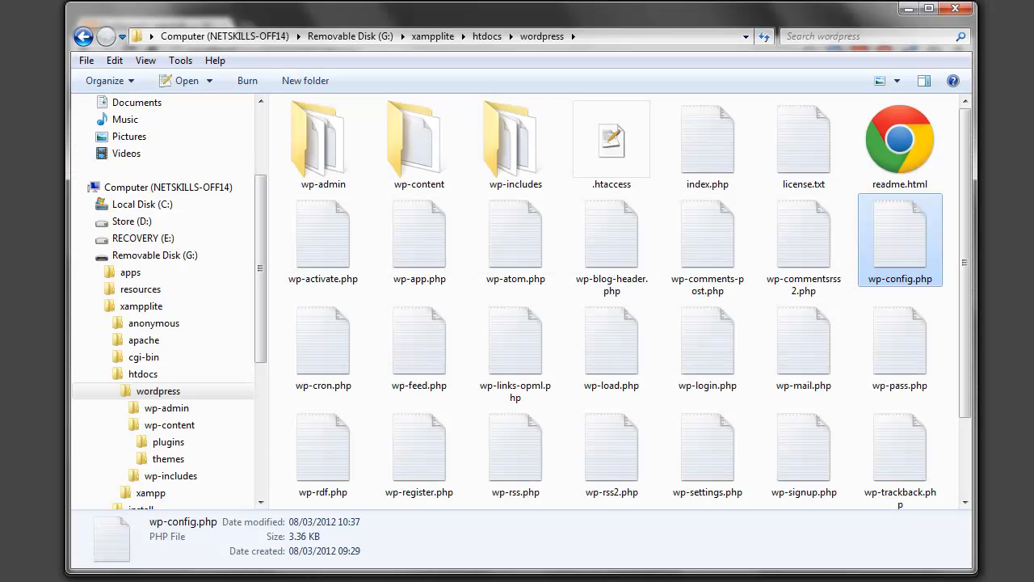
mouse_move(911, 252)
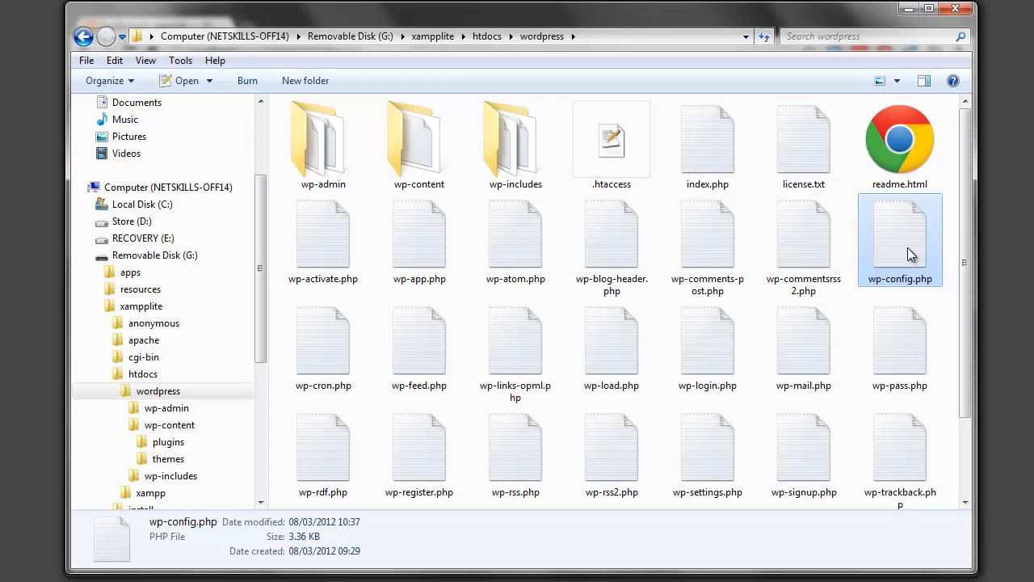
Step: Open wp-config.php from the wordpress folder for editing
double_click(900, 235)
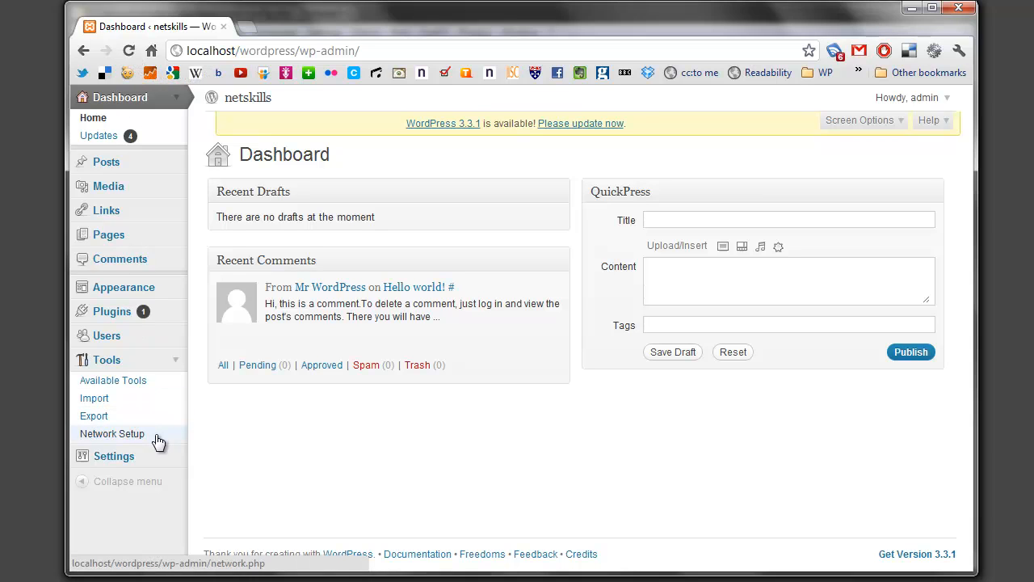
Step: Install the network titled netskills via Tools > Network Setup and open .htaccess to add the rewrite rules
click(111, 433)
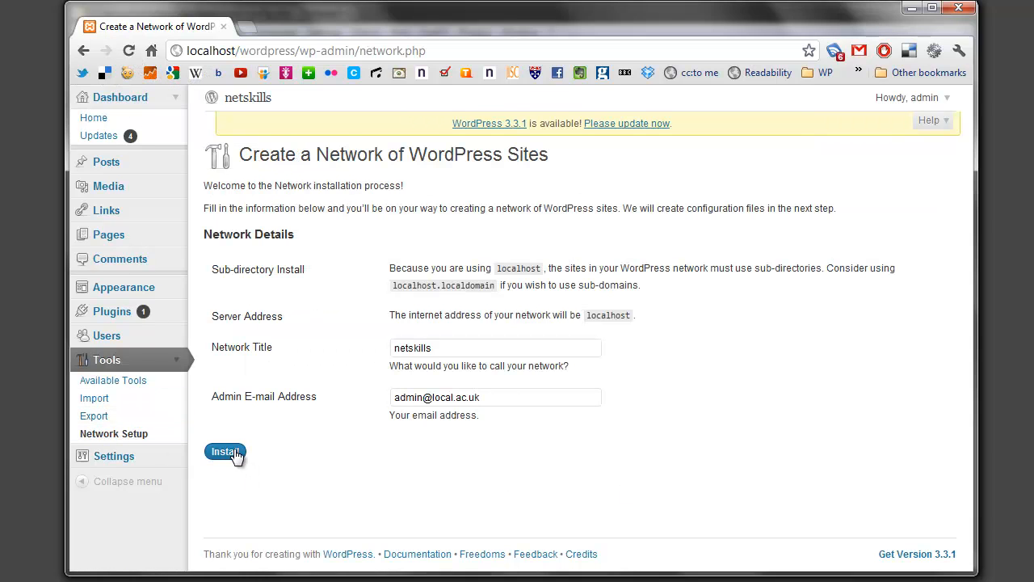
click(224, 453)
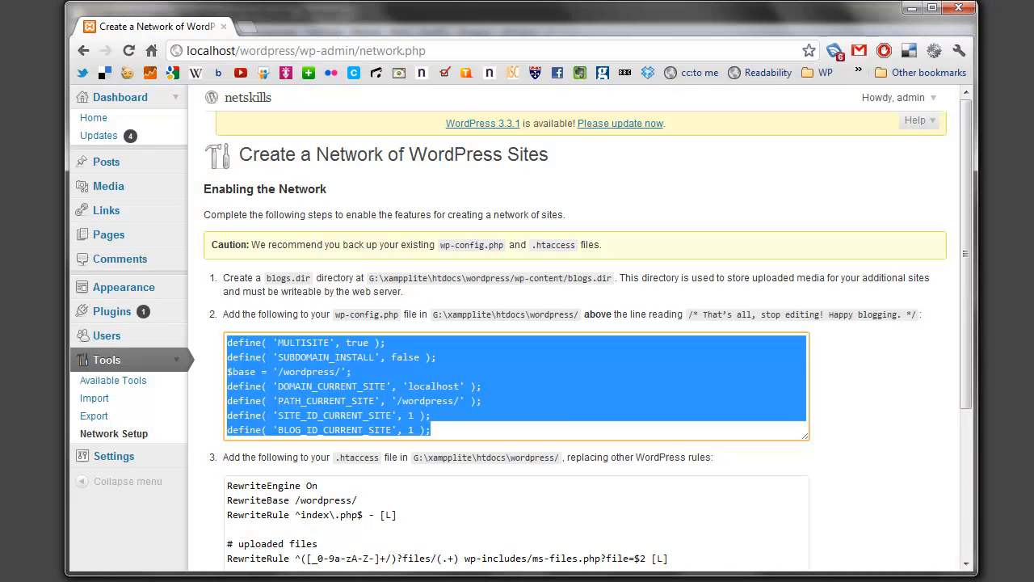
scroll(down, 3)
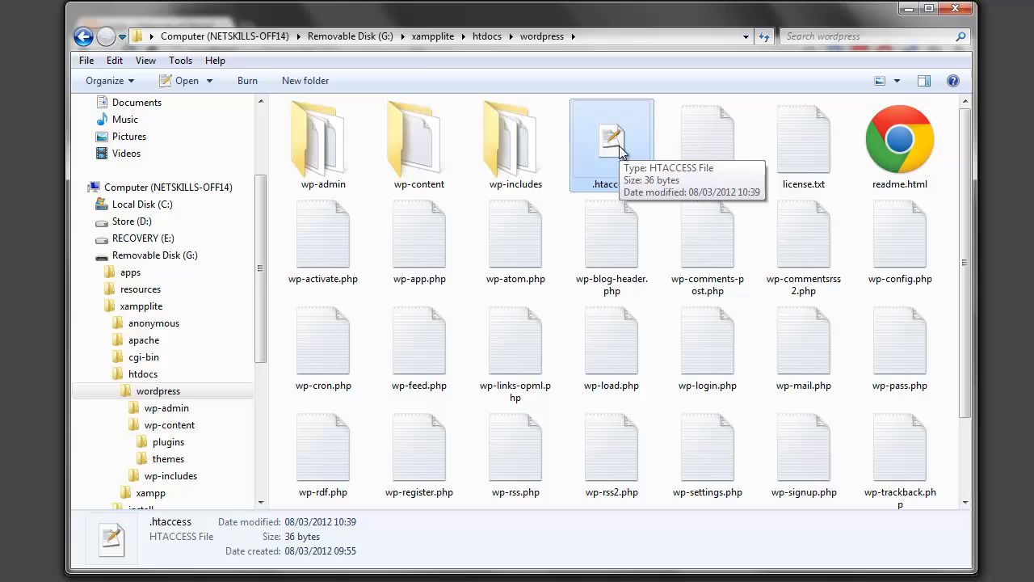
double_click(610, 138)
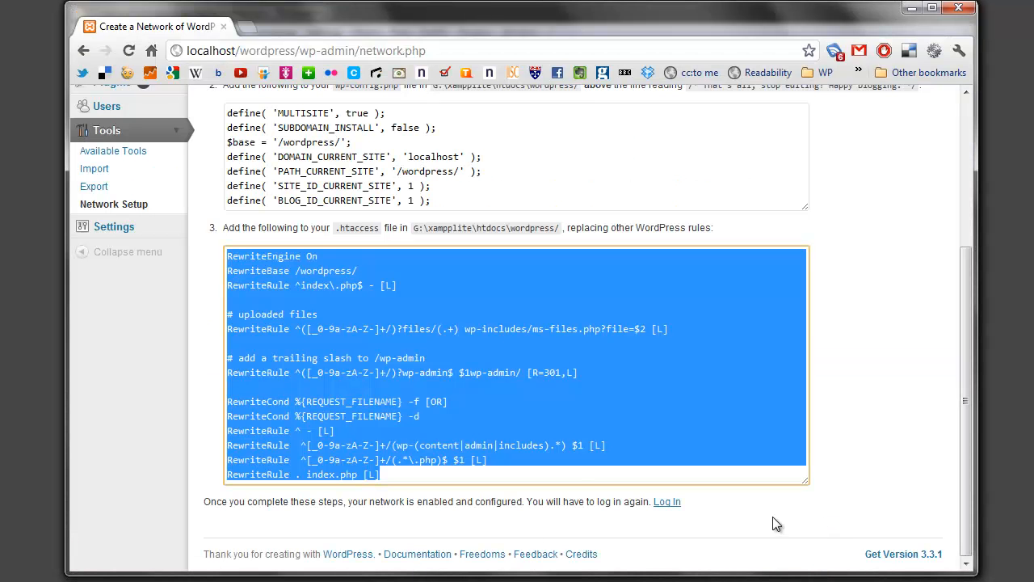
Step: Log back in as admin so the dashboard shows the Network Admin entry
click(665, 501)
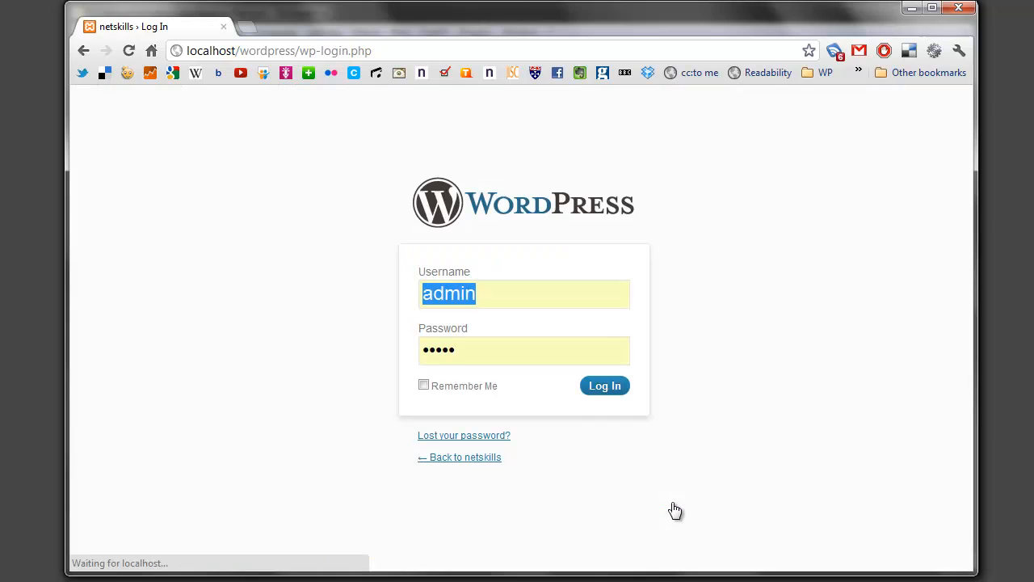
click(604, 384)
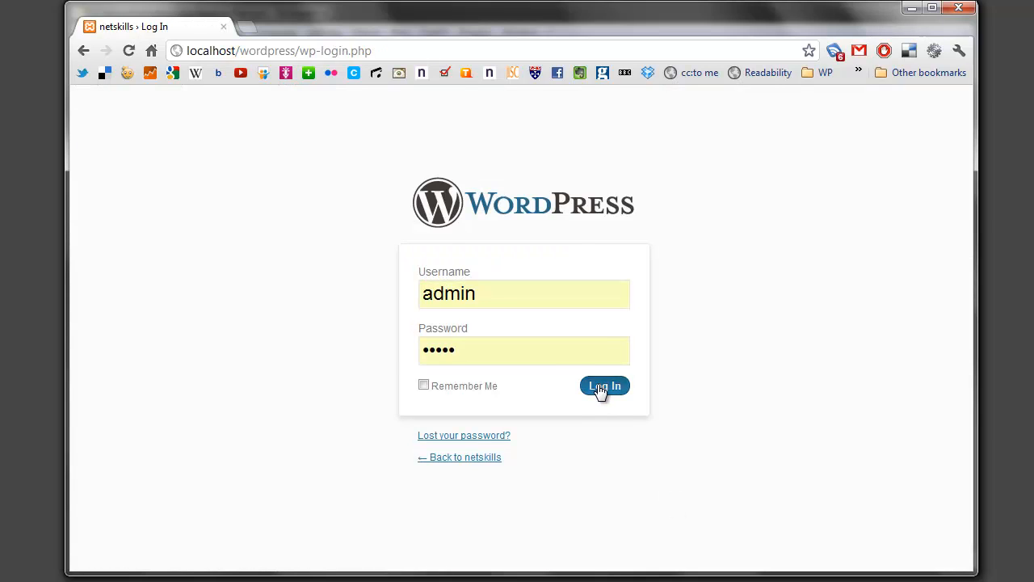
click(605, 385)
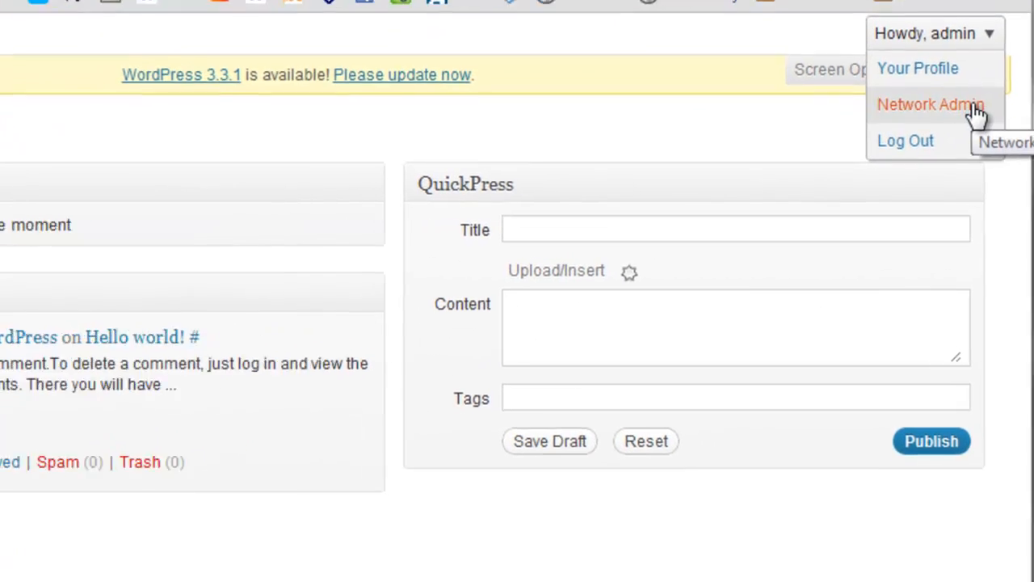
Step: Add the site 'My New Site' at /wordpress/newsite/ through Network Admin > Sites
click(929, 103)
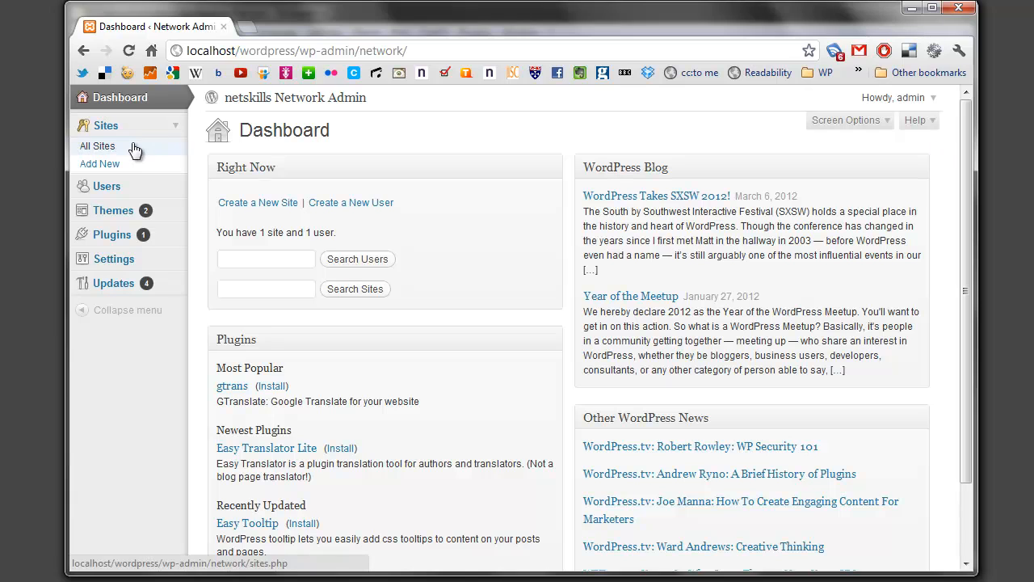
mouse_move(137, 167)
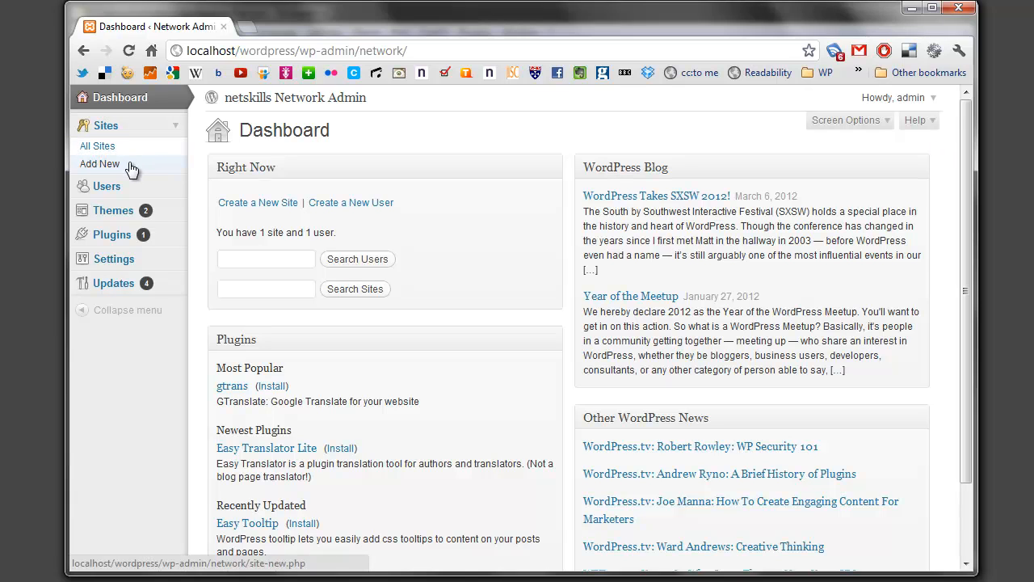
click(101, 163)
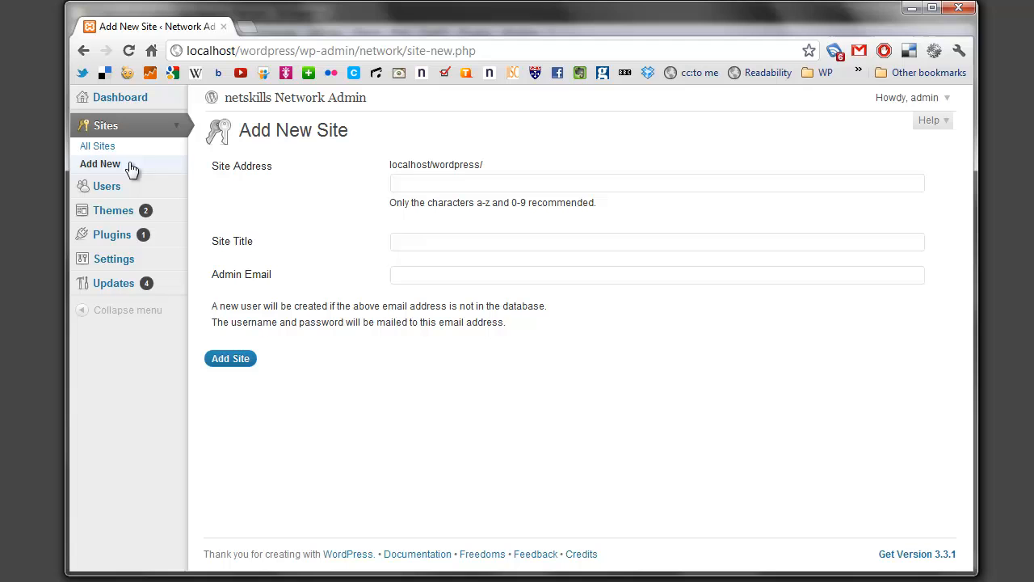
click(230, 358)
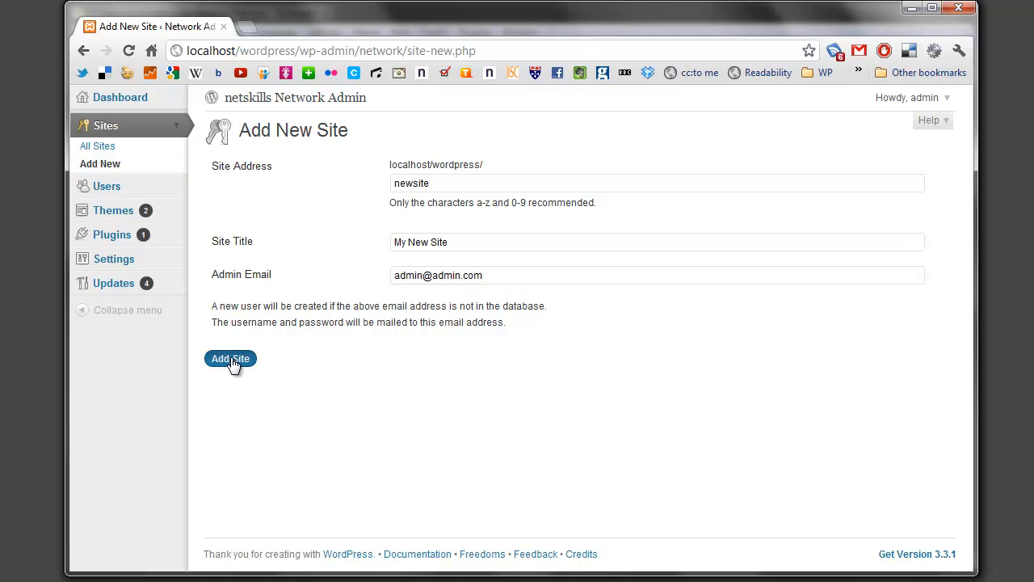
click(230, 359)
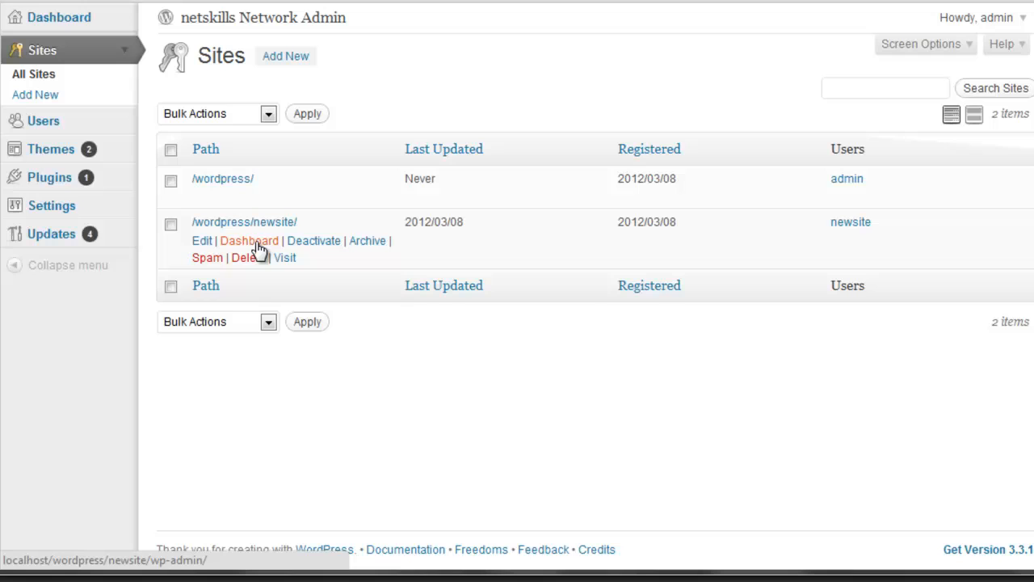
Step: Review My New Site's plugins and themes (only Twenty Eleven enabled), then return to the netskills dashboard
click(249, 239)
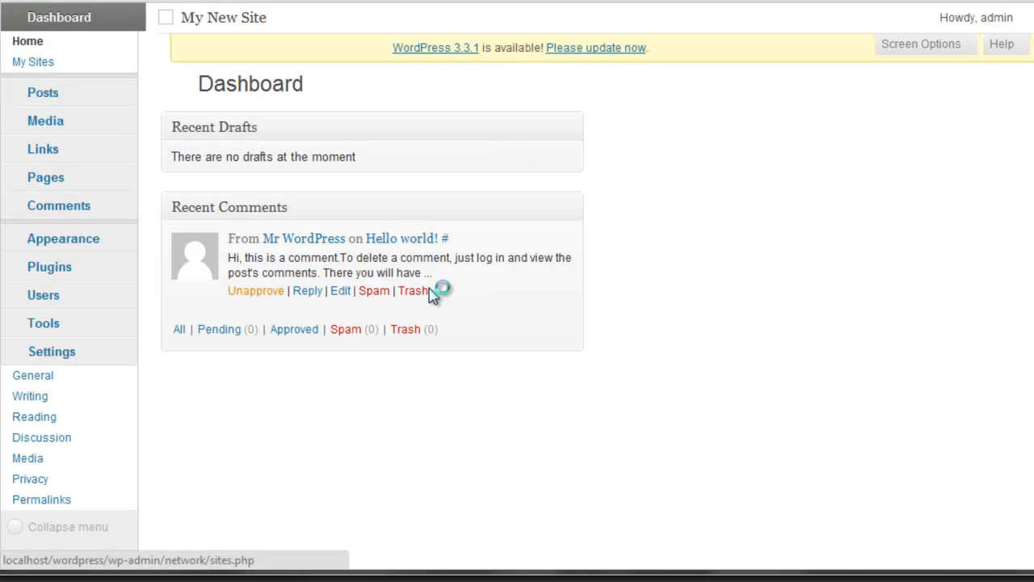
click(48, 267)
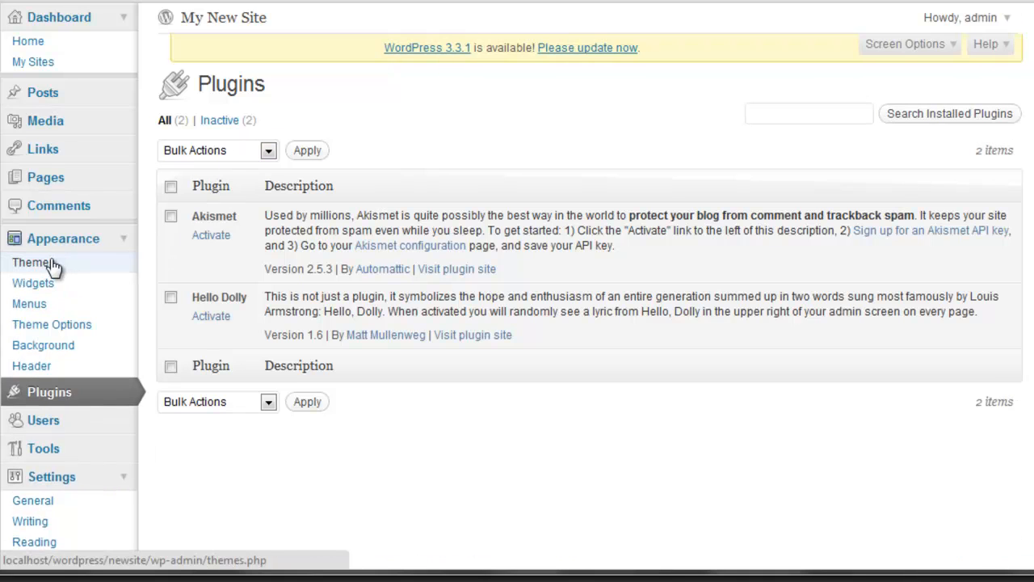
click(33, 262)
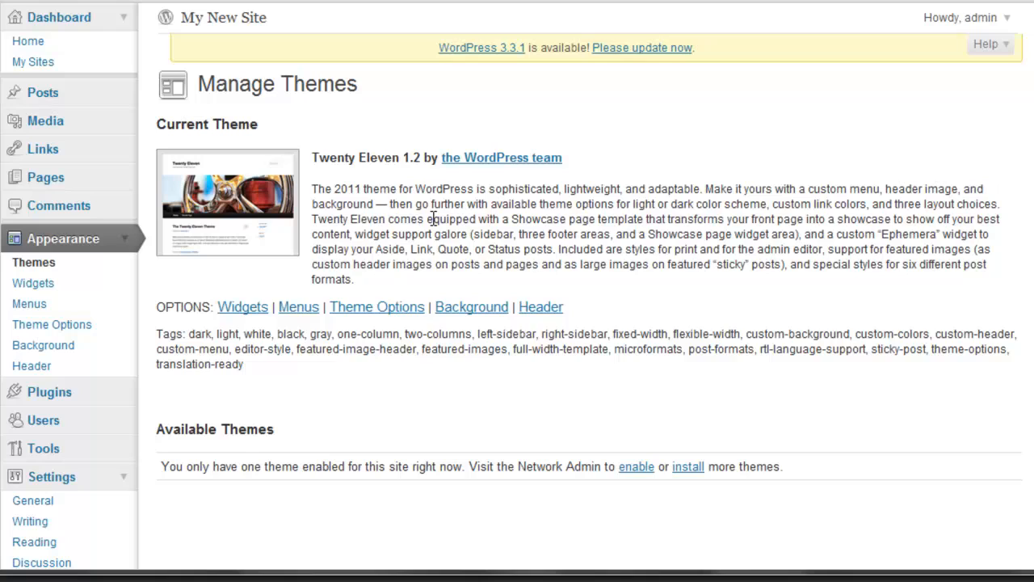
mouse_move(428, 220)
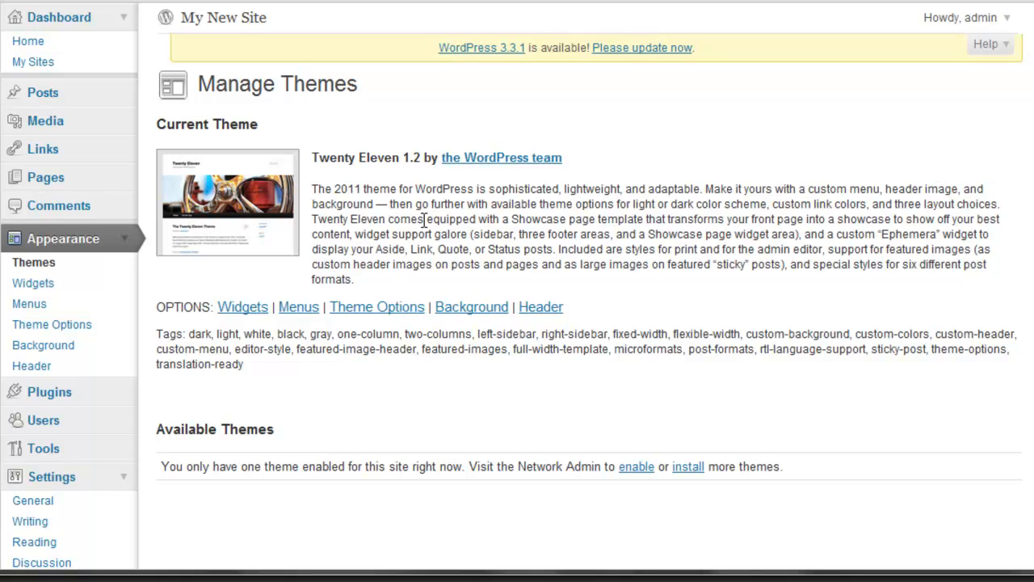
click(28, 42)
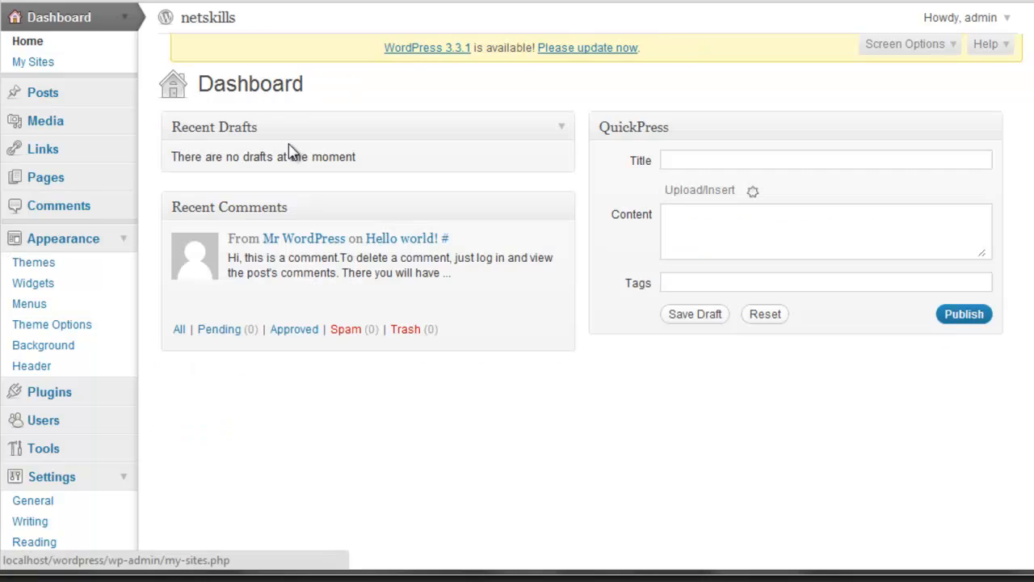
Step: Network-enable the Twenty Ten theme from Network Admin > Themes
click(965, 16)
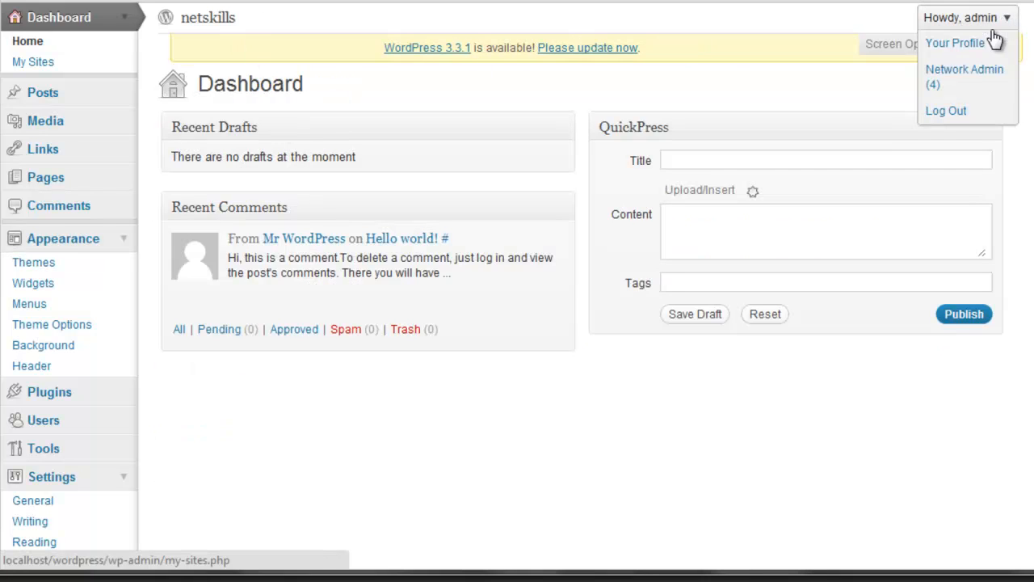
click(963, 74)
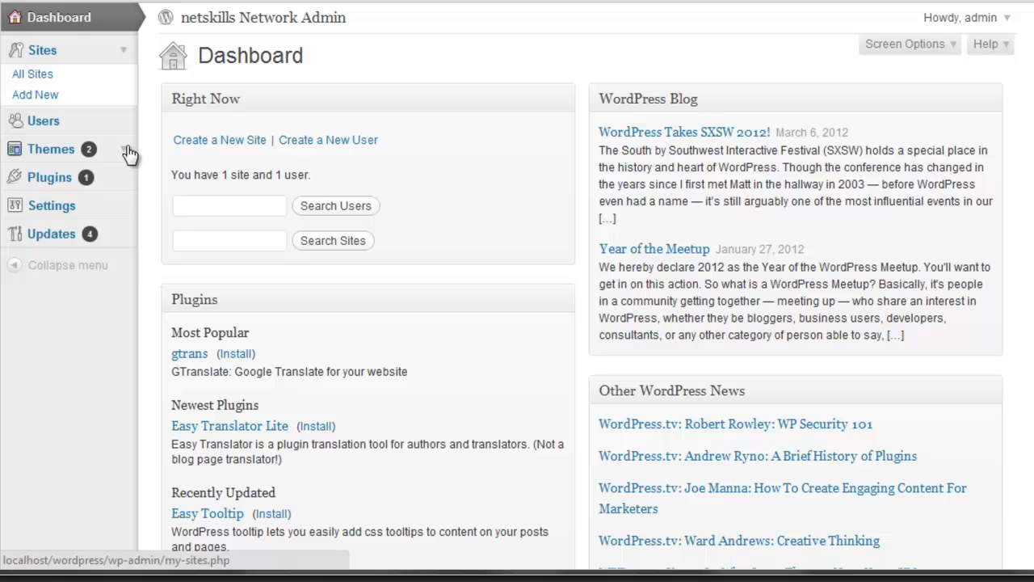
click(50, 149)
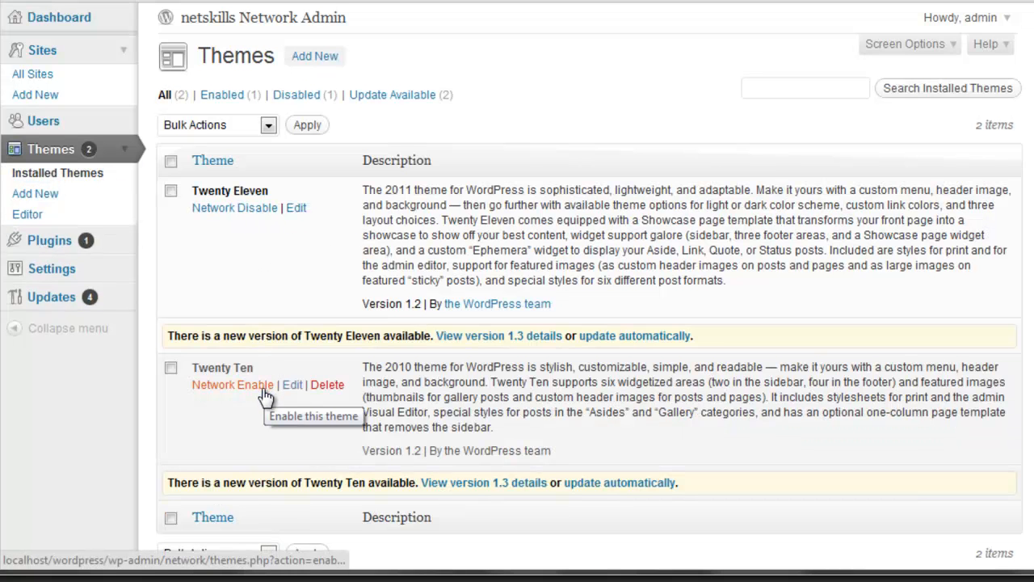
click(232, 384)
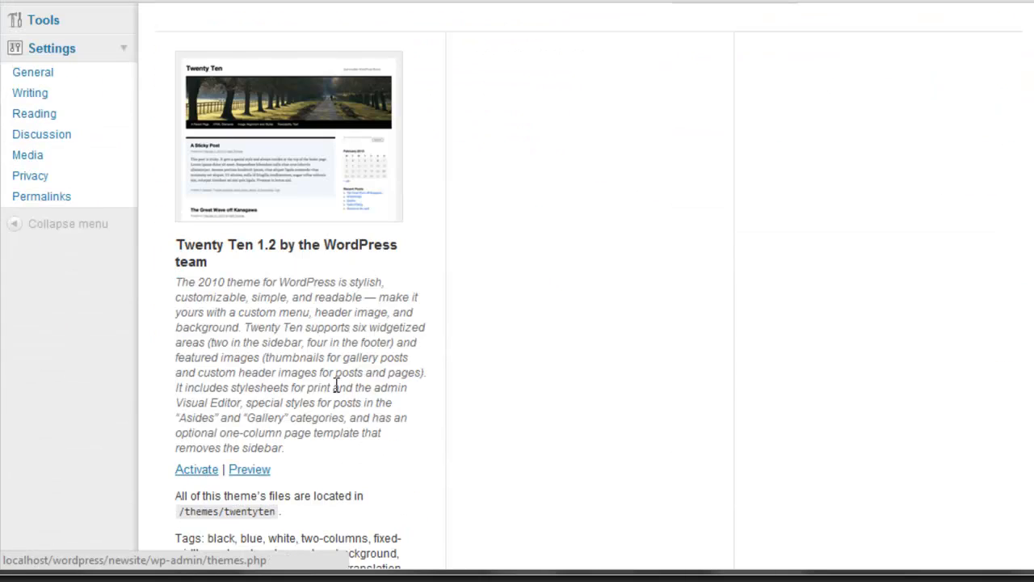
Step: Activate Twenty Ten on My New Site, then view the network Settings showing netskills with registration disabled
click(197, 469)
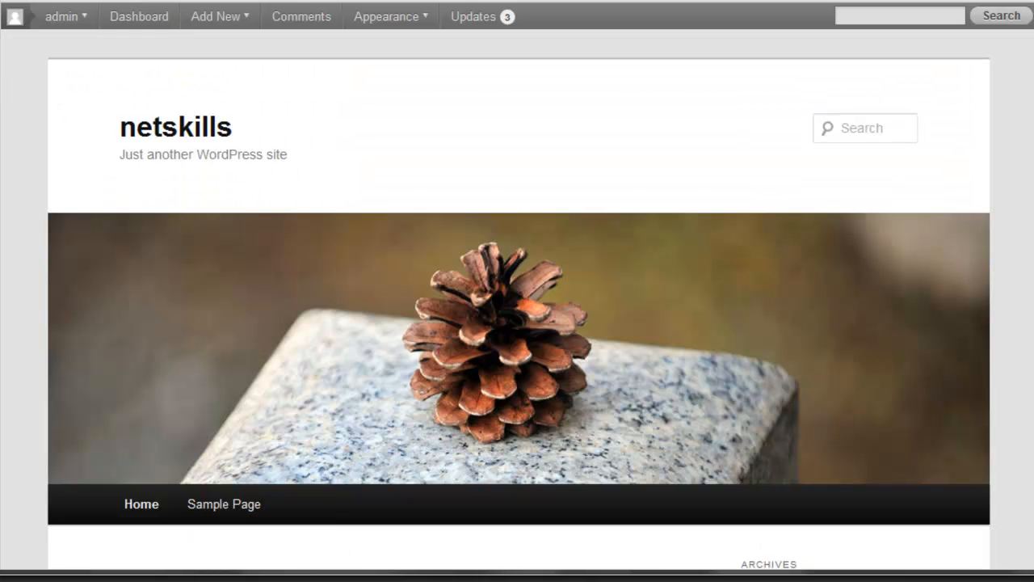
mouse_move(239, 219)
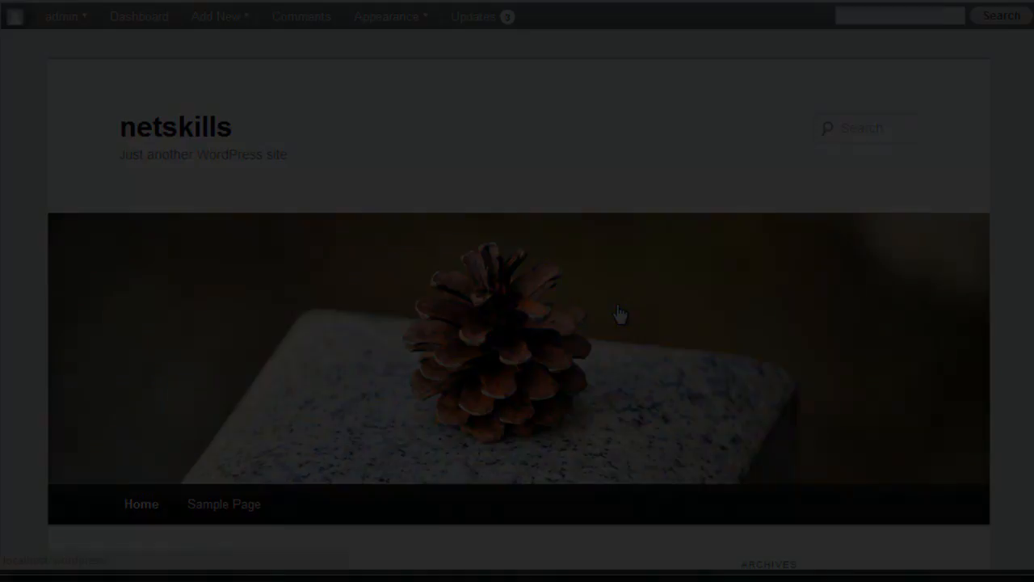
click(139, 16)
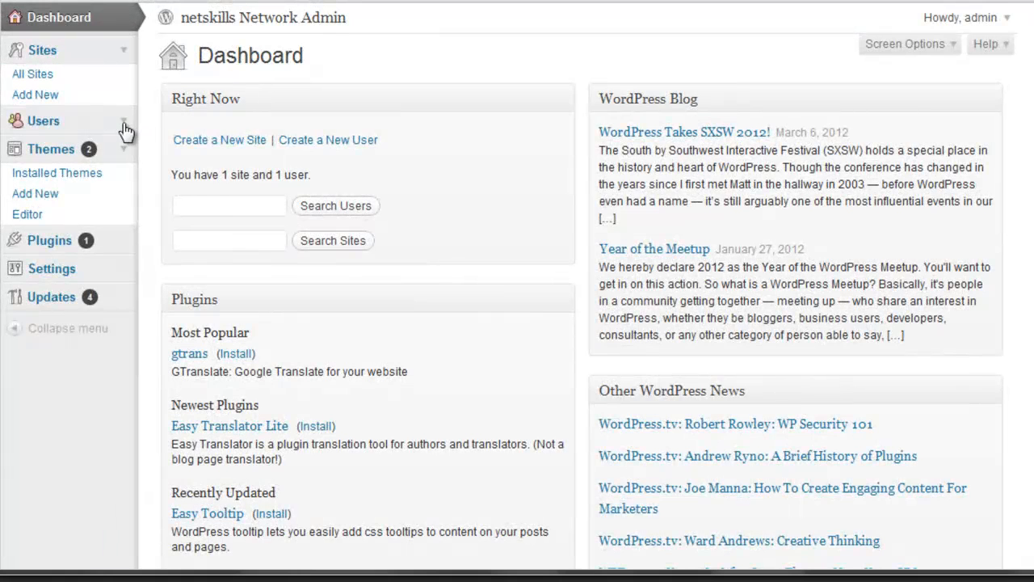
click(387, 100)
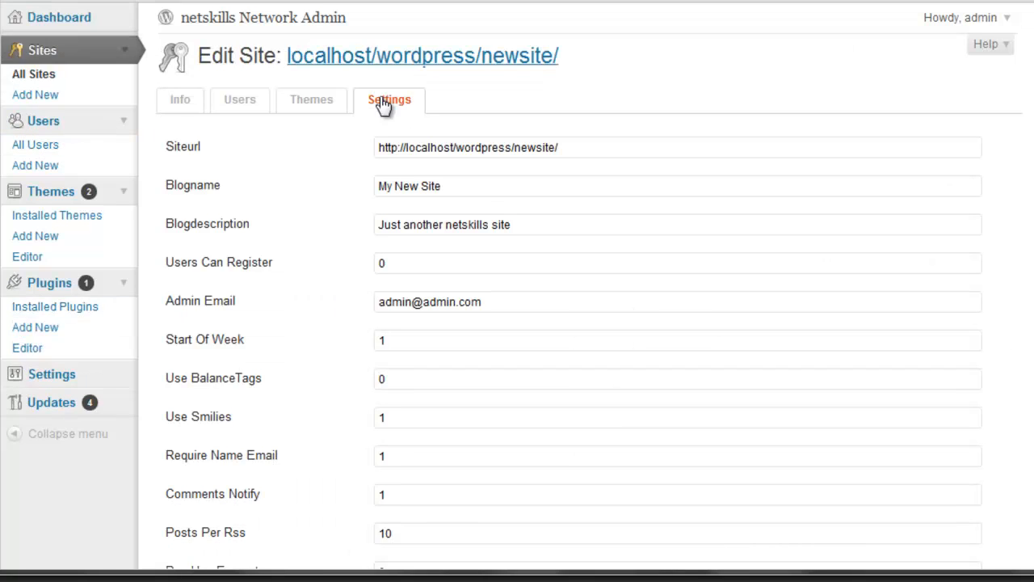
click(52, 375)
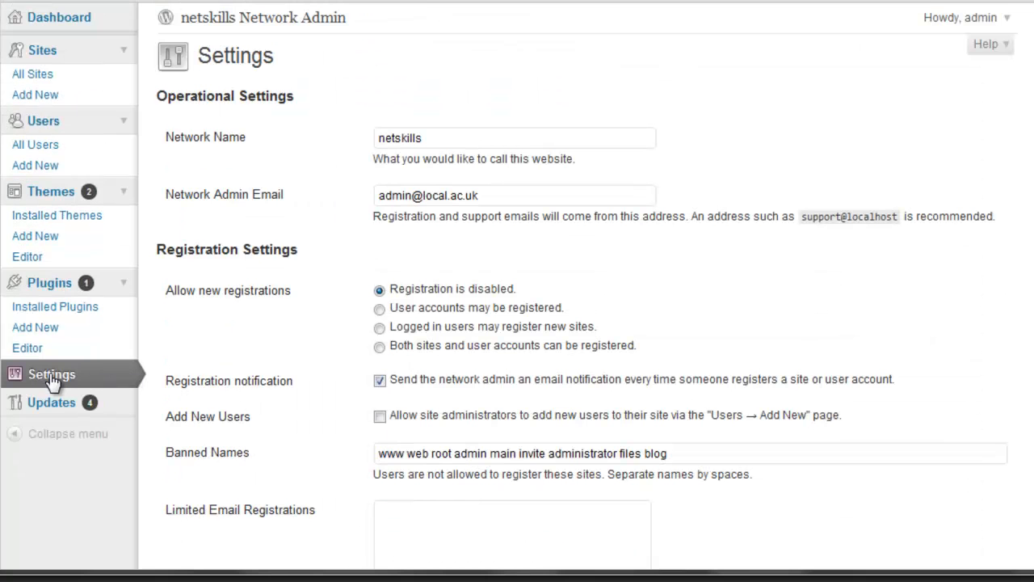